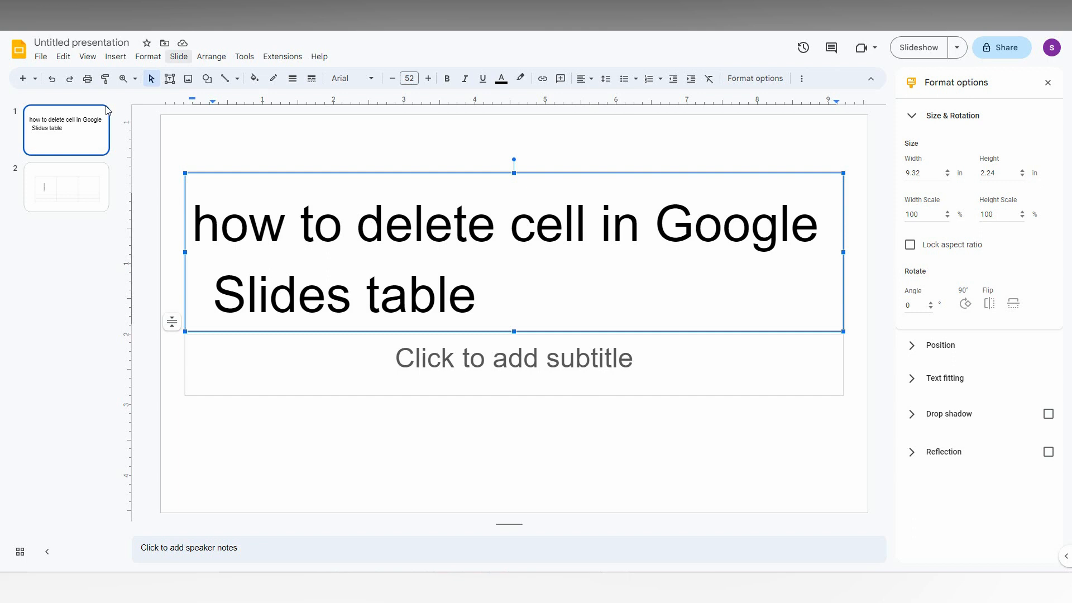
- Select the second slide thumbnail in the filmstrip to remove it
{"action": "left_click", "coordinate": [66, 187]}
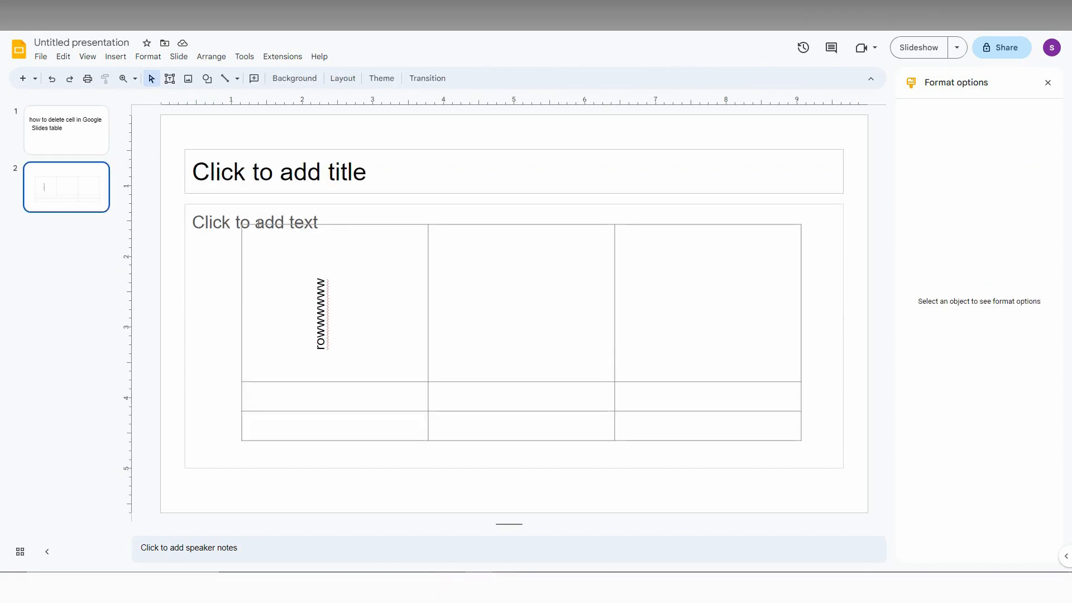
{"action": "mouse_move", "coordinate": [73, 198]}
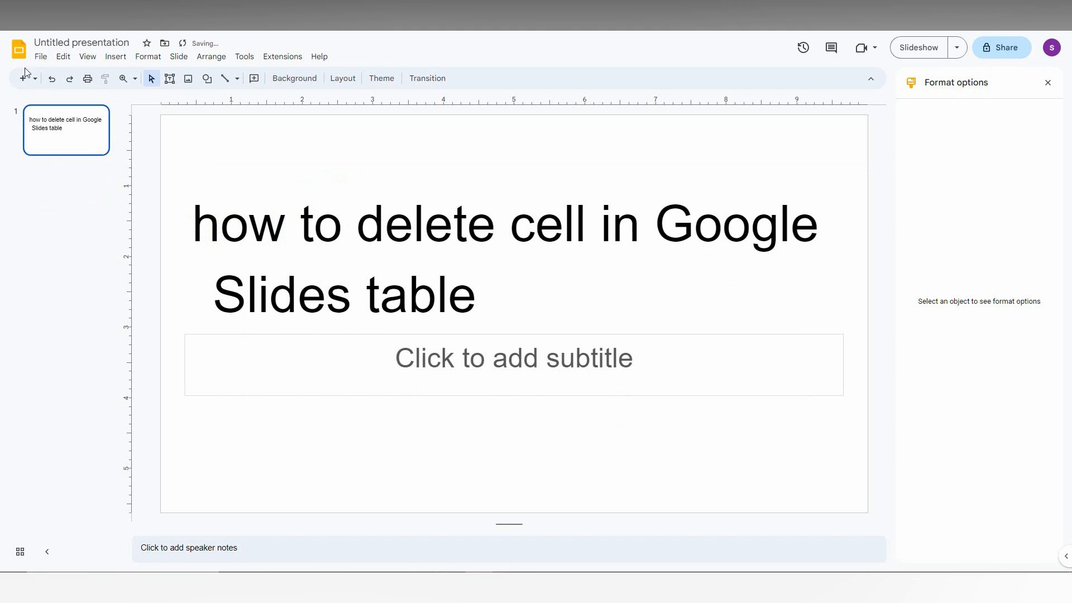
- Add a blank second slide and insert an empty 3 x 3 table on it
{"action": "left_click", "coordinate": [22, 78]}
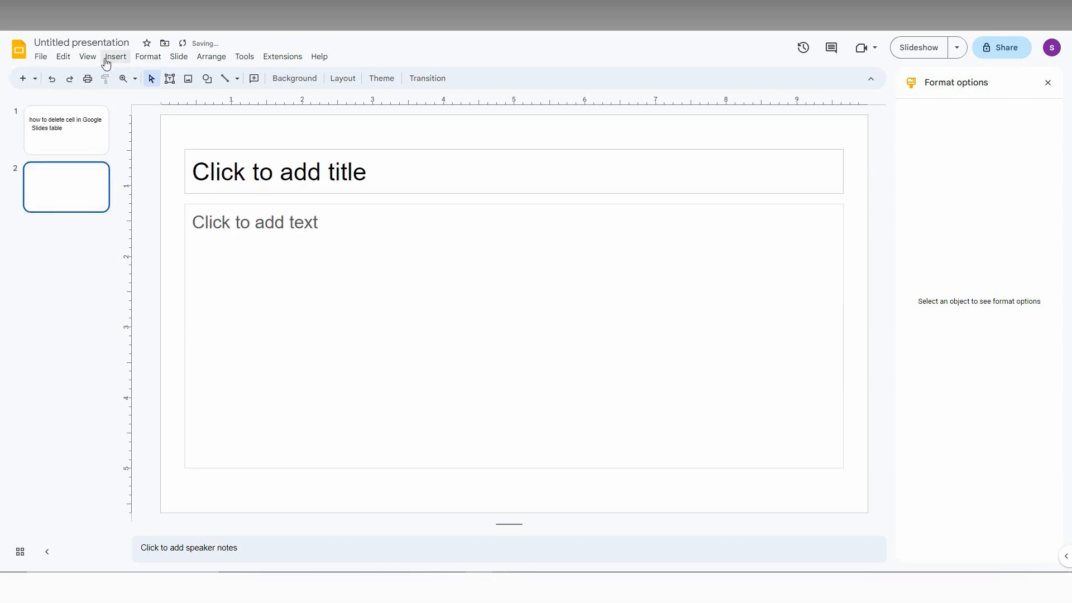
{"action": "left_click", "coordinate": [115, 56]}
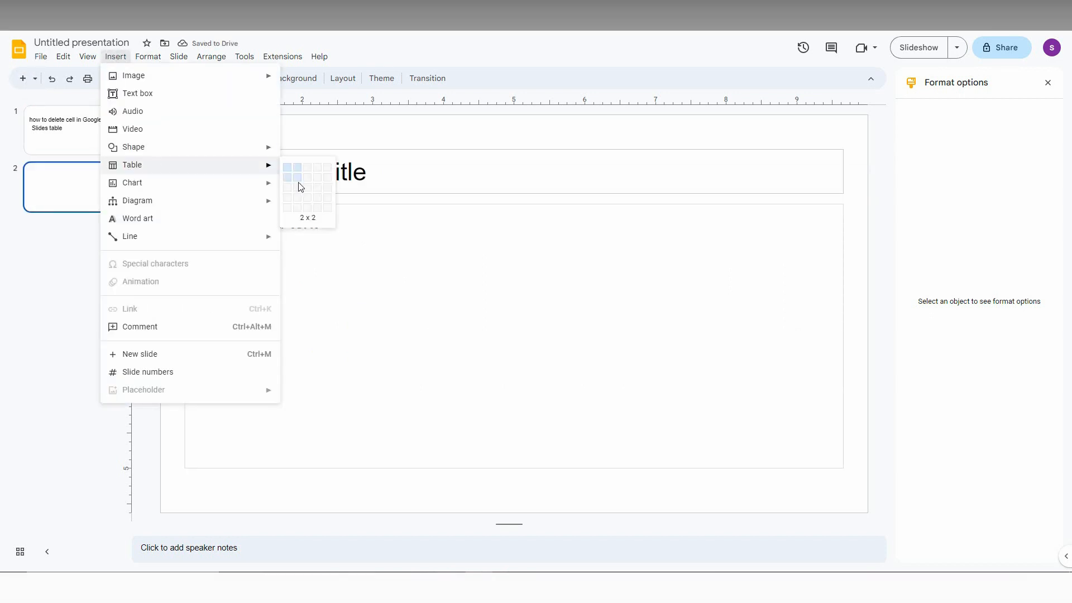
{"action": "left_click", "coordinate": [305, 190]}
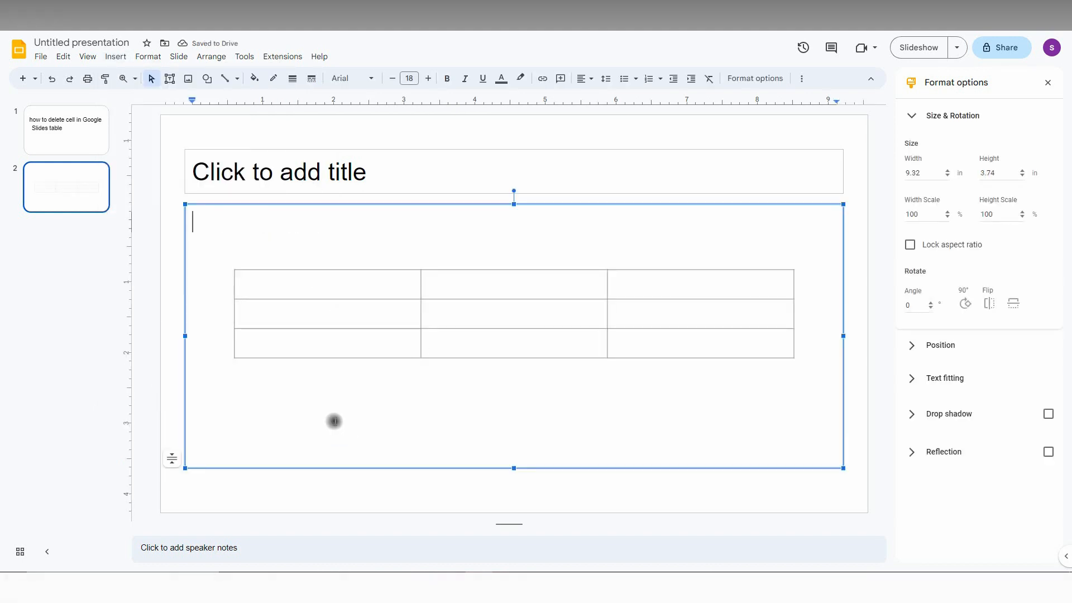
{"action": "mouse_move", "coordinate": [304, 256]}
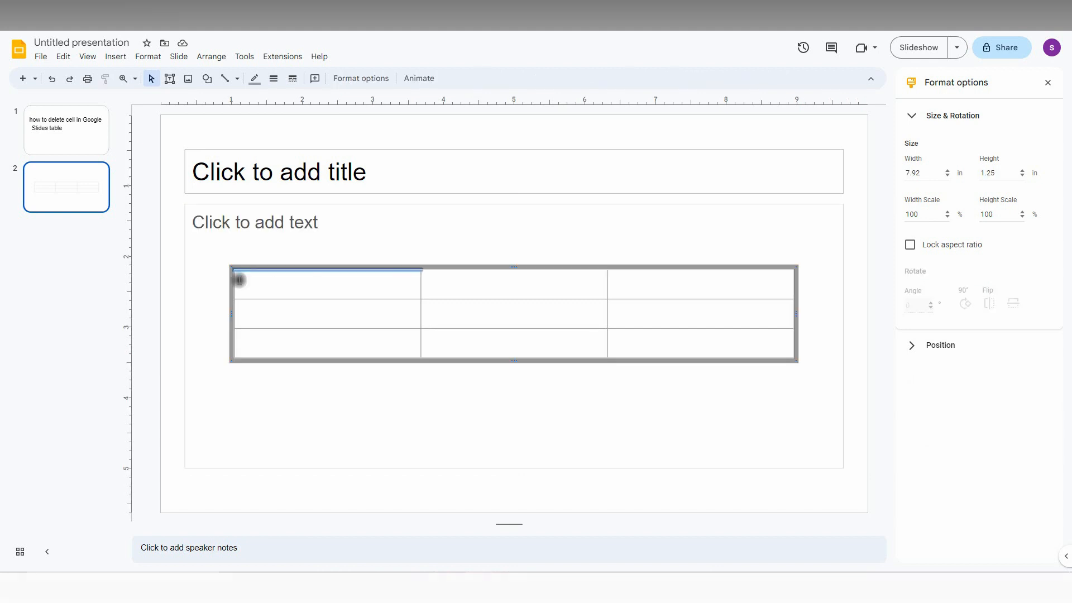
- Whiten the top-left cell's borders so that corner cell looks removed, then deselect
{"action": "left_click", "coordinate": [273, 78]}
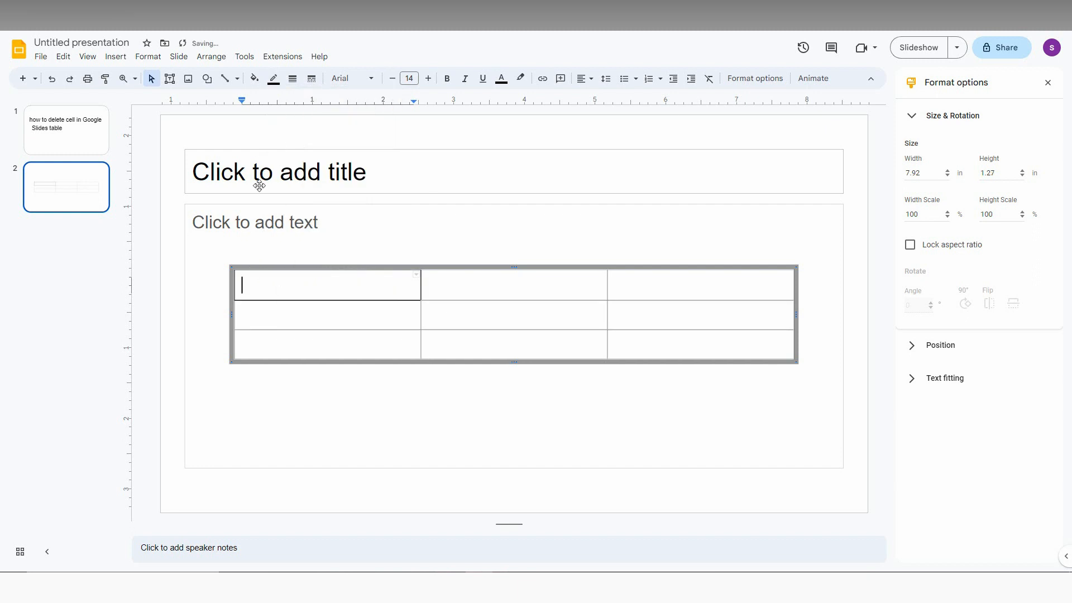
{"action": "mouse_move", "coordinate": [249, 301]}
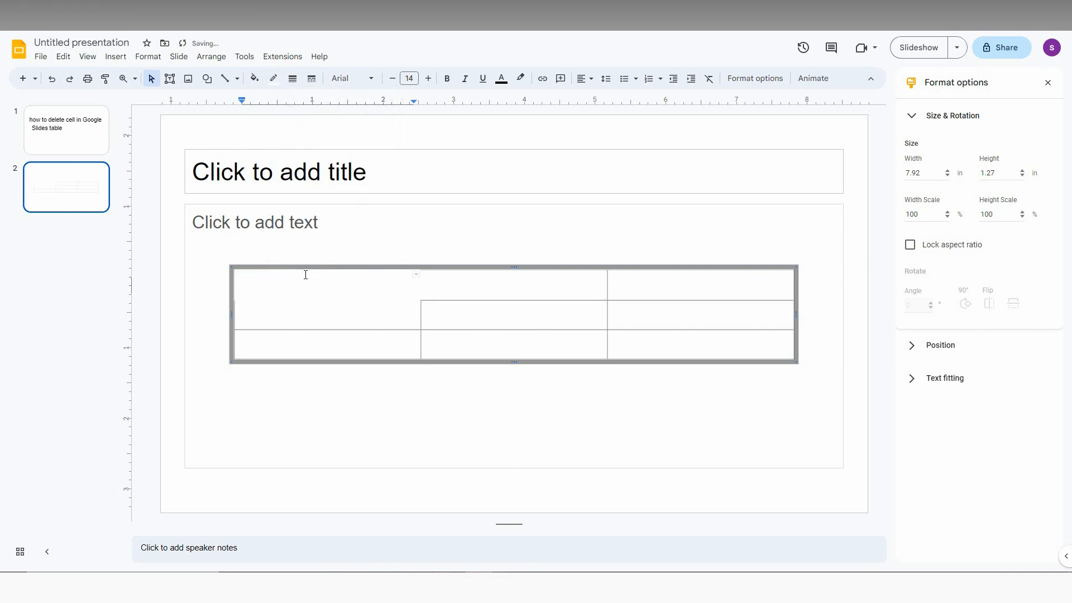
{"action": "left_click", "coordinate": [288, 343]}
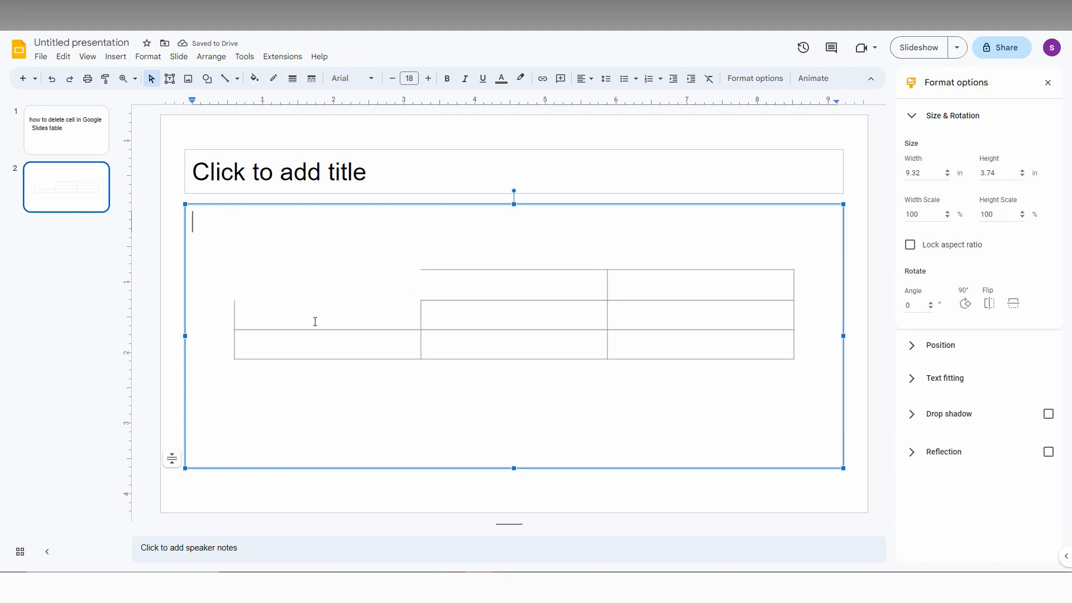
{"action": "mouse_move", "coordinate": [426, 273]}
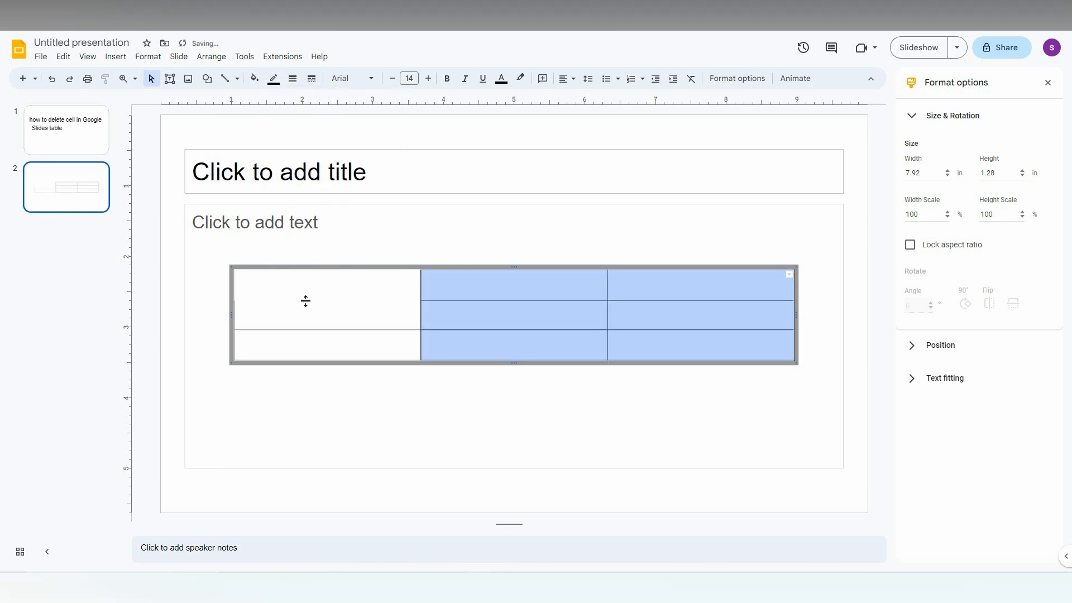
- Restore black borders on the lower-left cells so only the top-left cell looks removed
{"action": "left_click", "coordinate": [327, 313]}
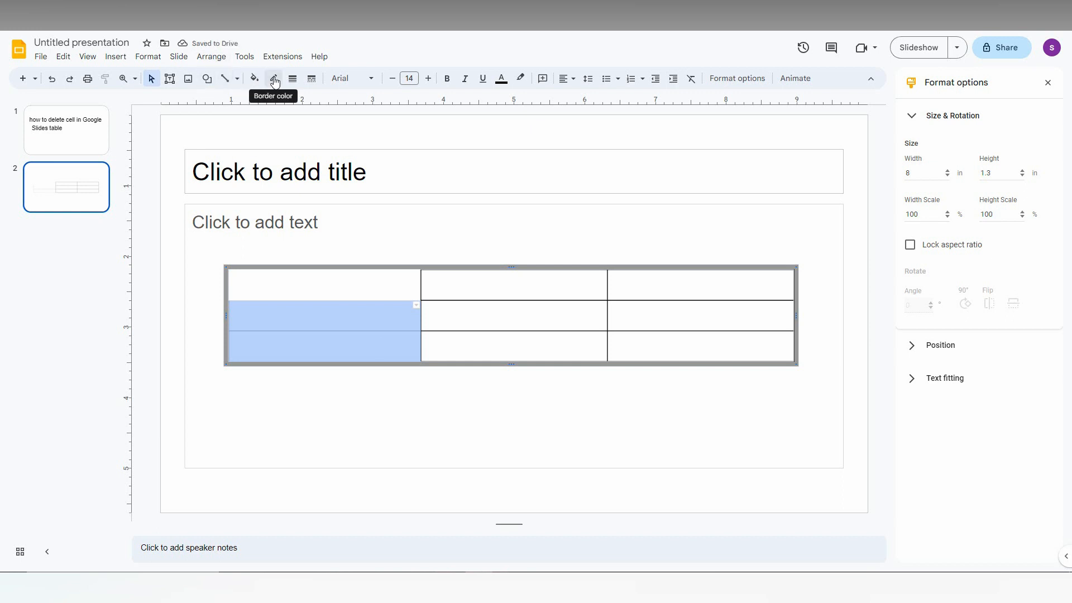
{"action": "left_click", "coordinate": [274, 78]}
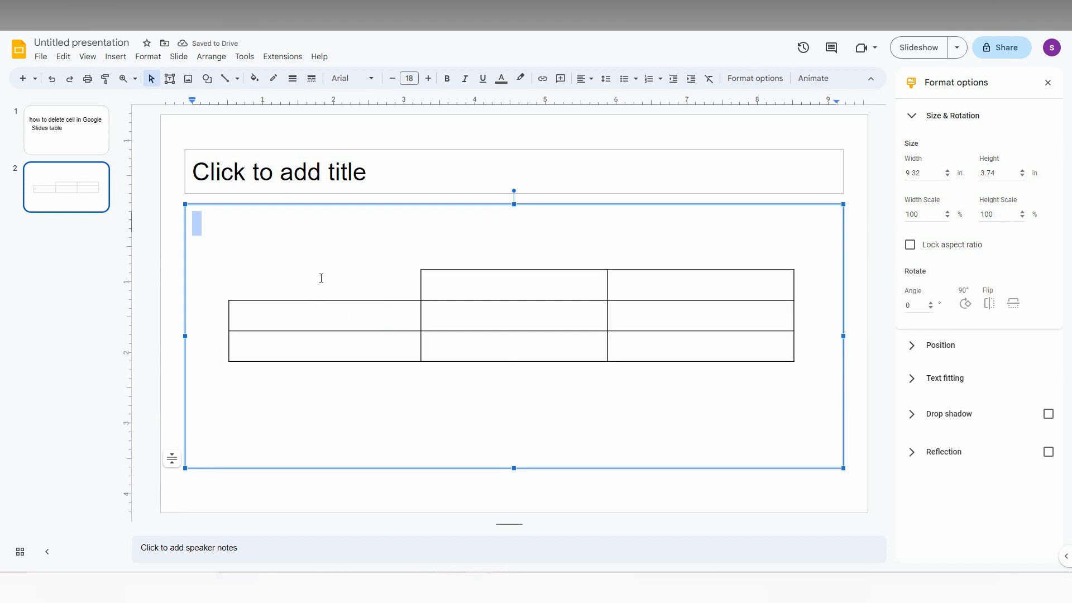
{"action": "mouse_move", "coordinate": [750, 269]}
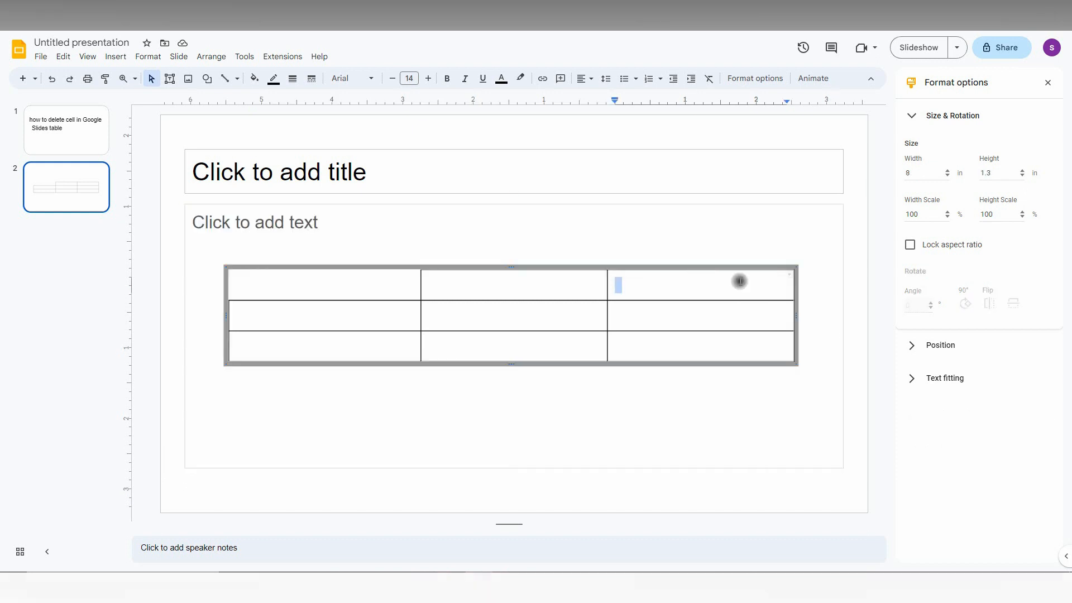
{"action": "mouse_move", "coordinate": [303, 97]}
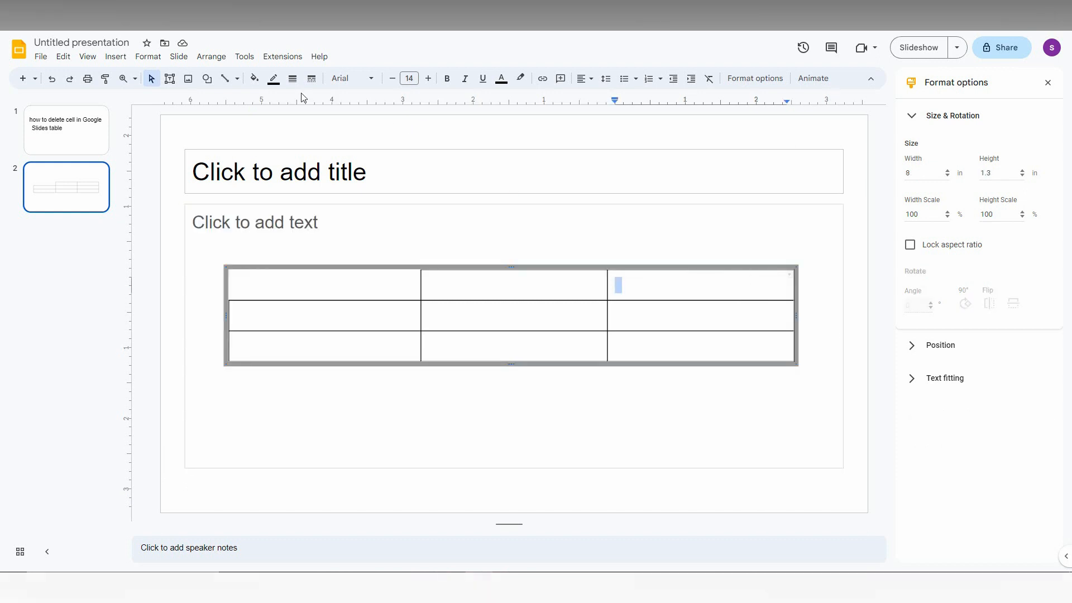
- Whiten all borders of the top-right cell so it looks deleted like the top-left one
{"action": "left_click", "coordinate": [273, 78]}
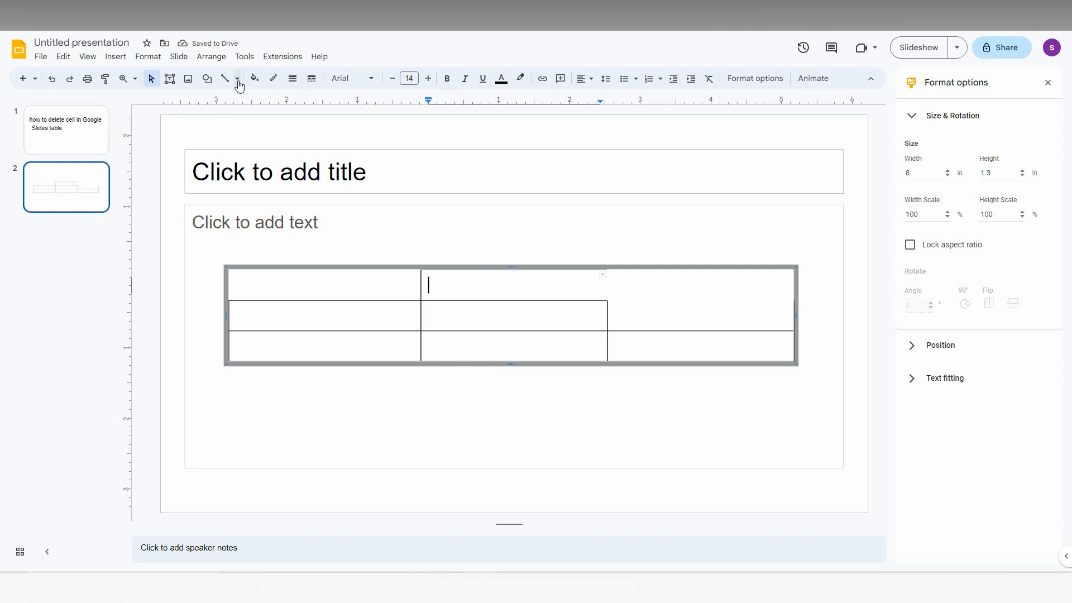
{"action": "left_click", "coordinate": [273, 78]}
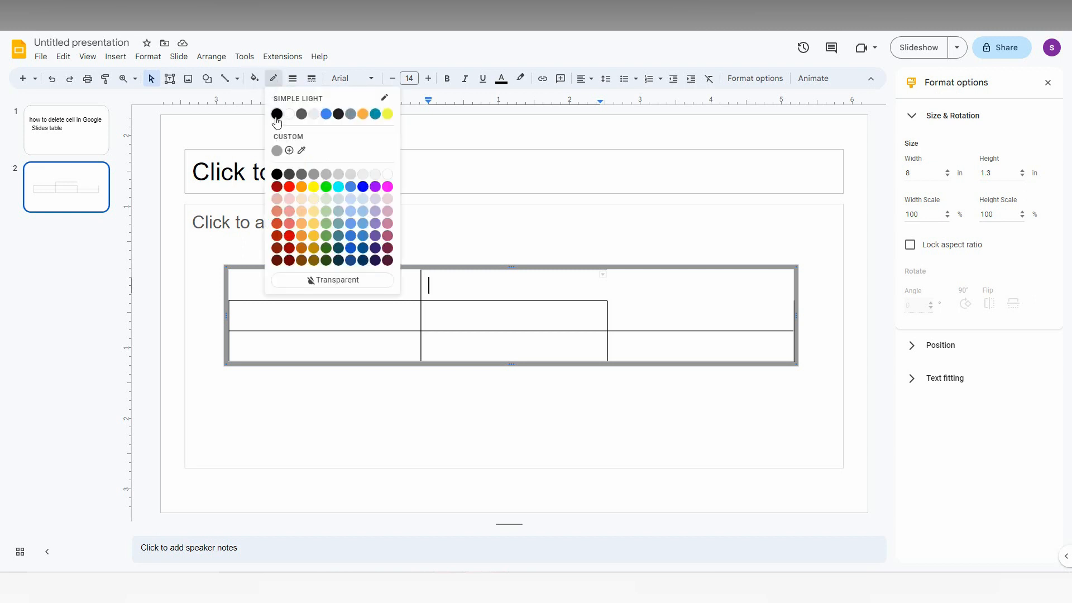
{"action": "left_click", "coordinate": [276, 114]}
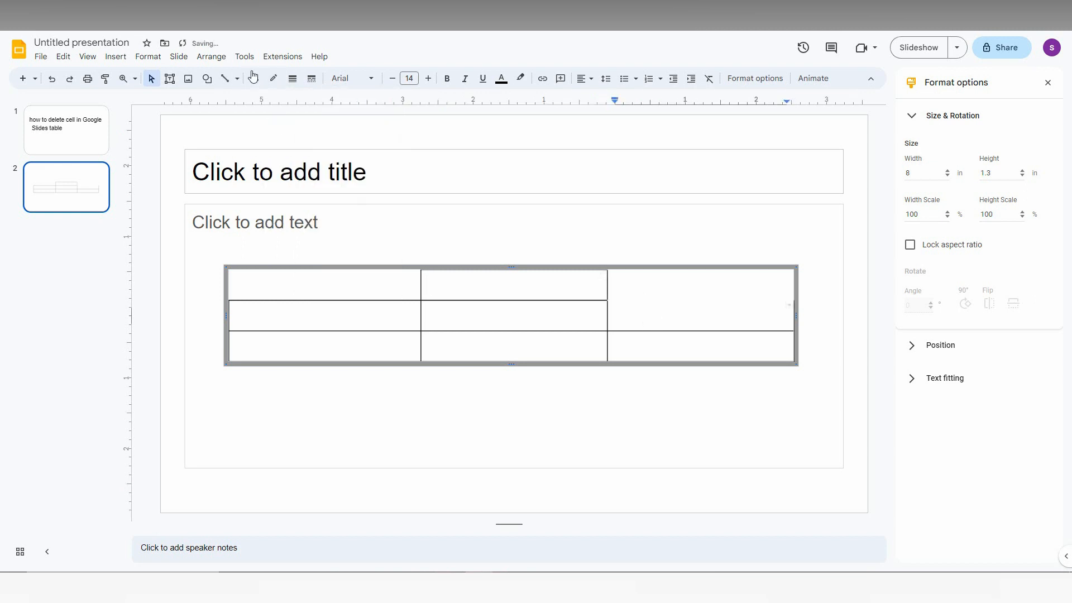
{"action": "left_click", "coordinate": [273, 78]}
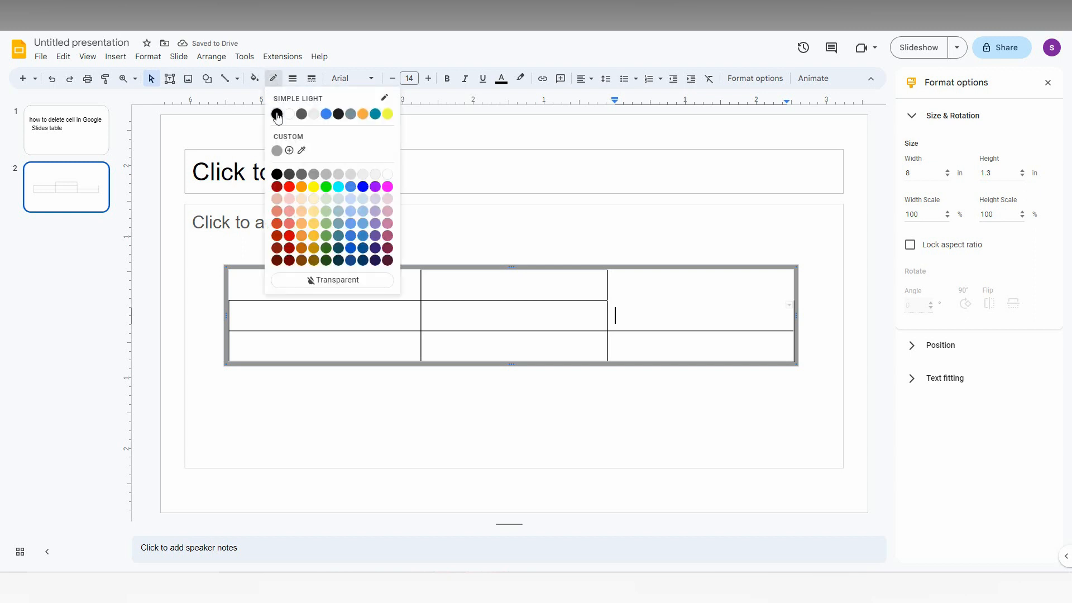
{"action": "left_click", "coordinate": [277, 114]}
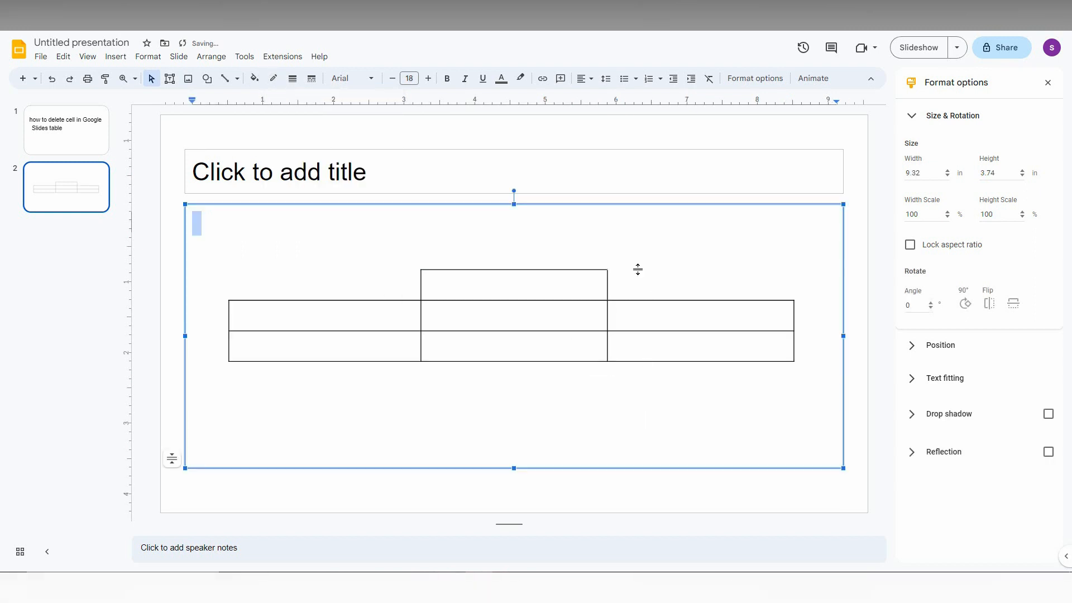